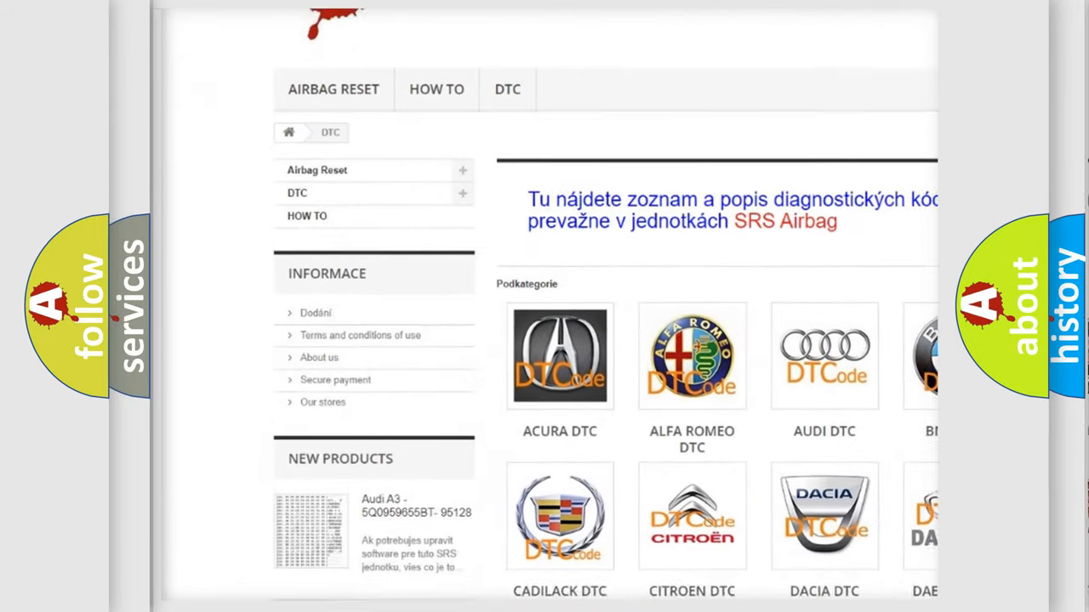
{"action": "scroll", "scroll_direction": "down", "scroll_amount": 3}
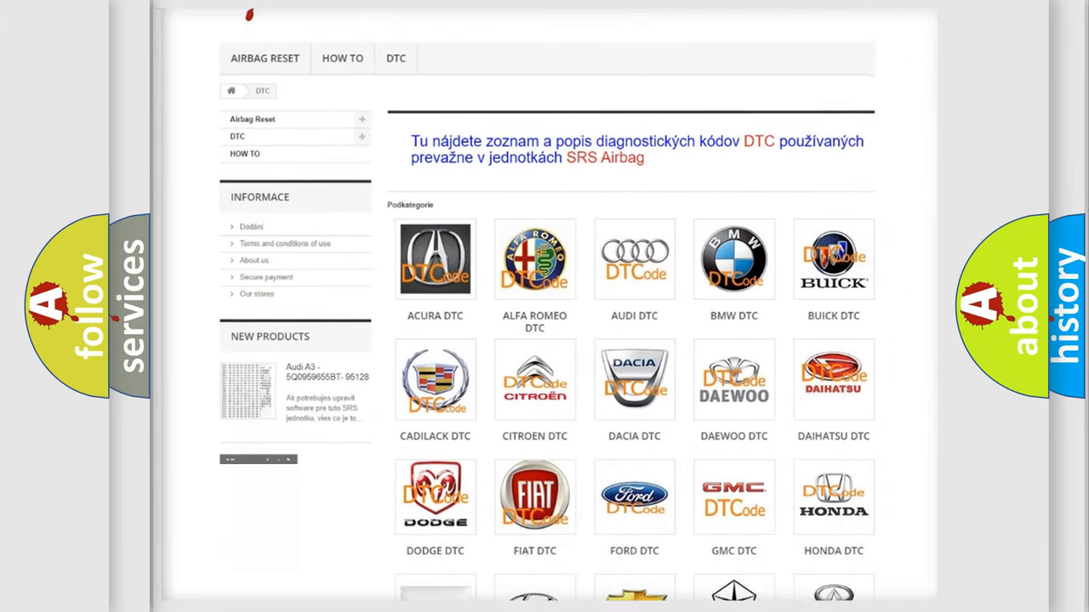
{"action": "scroll", "scroll_direction": "down", "scroll_amount": 3}
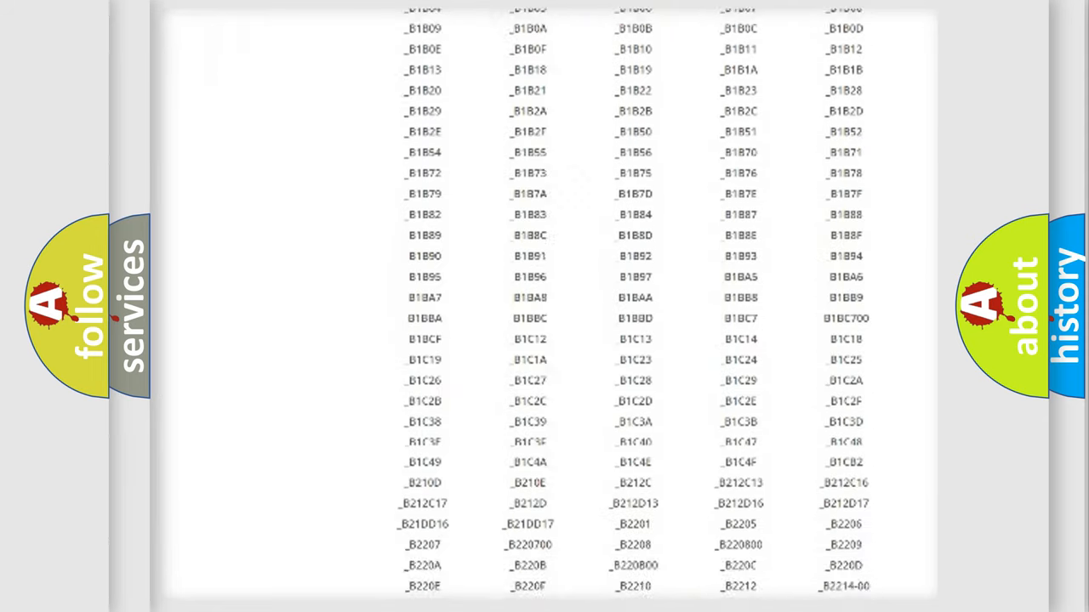
{"action": "scroll", "scroll_direction": "down", "scroll_amount": 3}
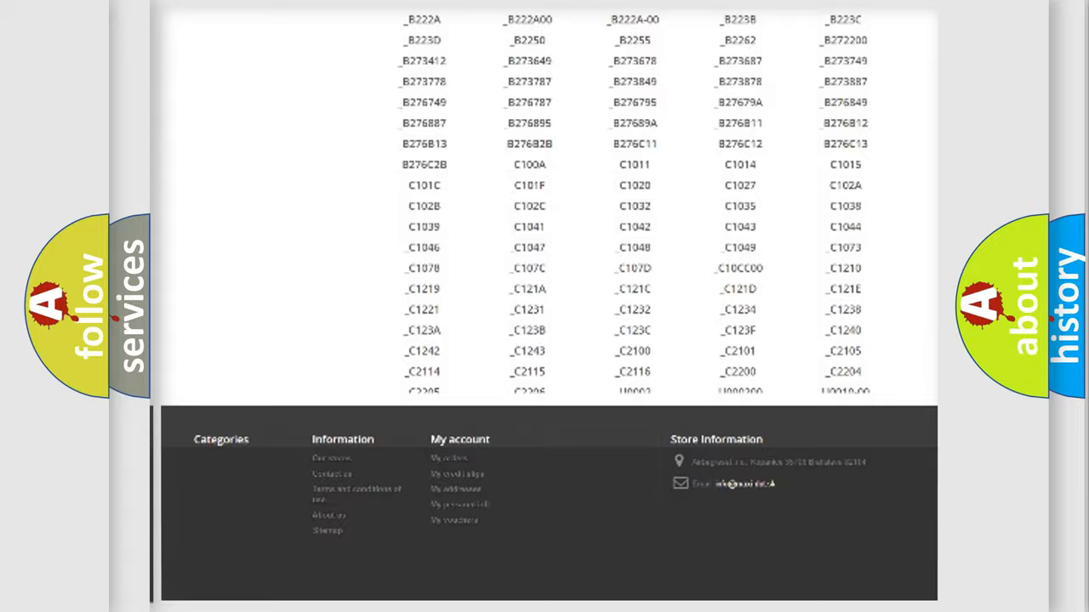
{"action": "scroll", "scroll_direction": "up", "scroll_amount": 3}
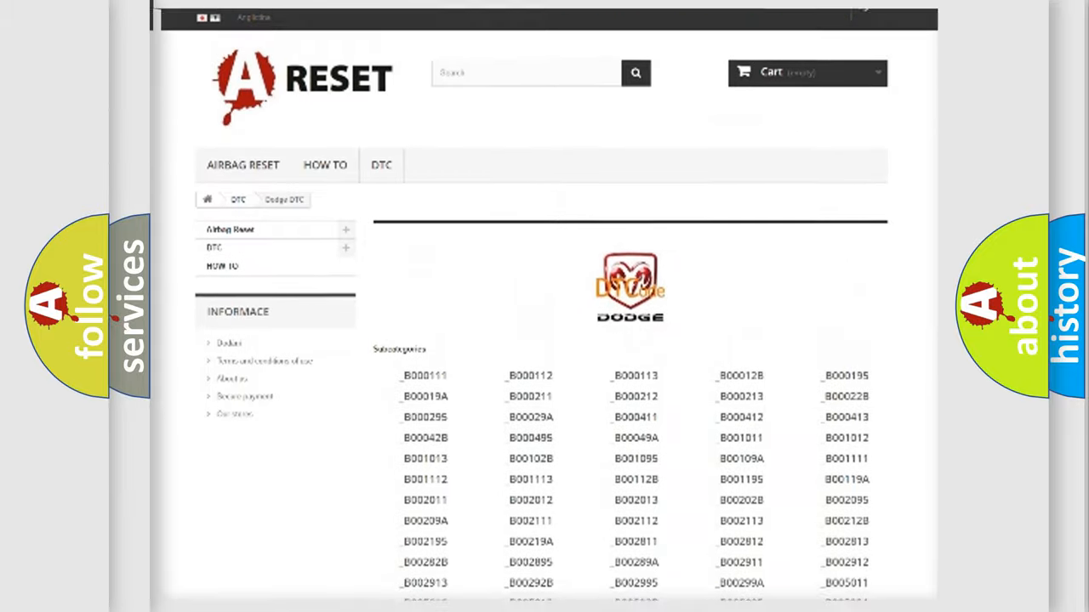